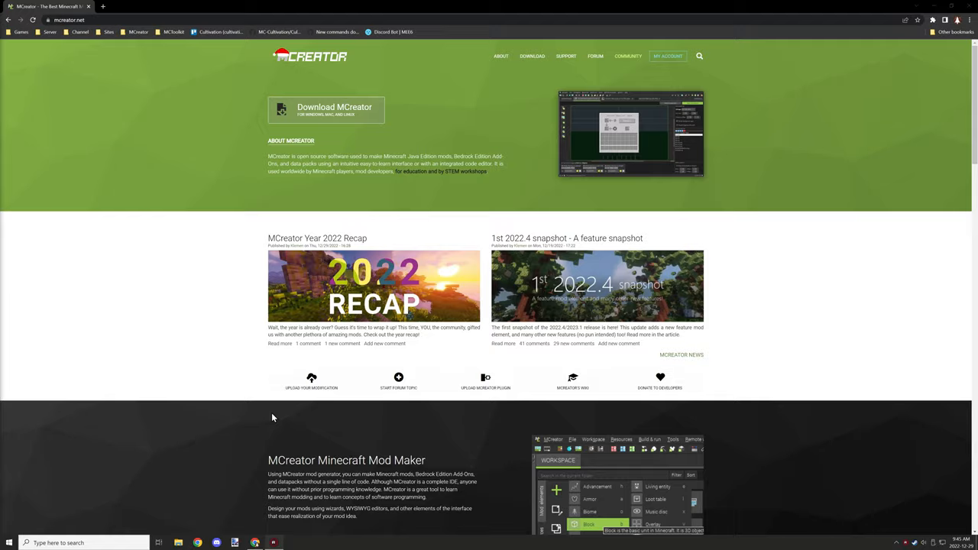
{"action": "mouse_move", "coordinate": [238, 391]}
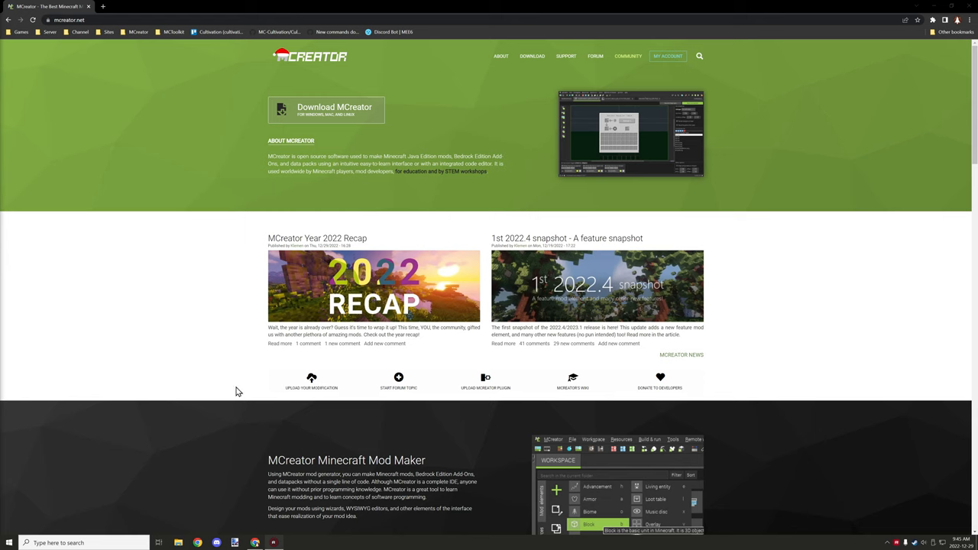
{"action": "mouse_move", "coordinate": [276, 364]}
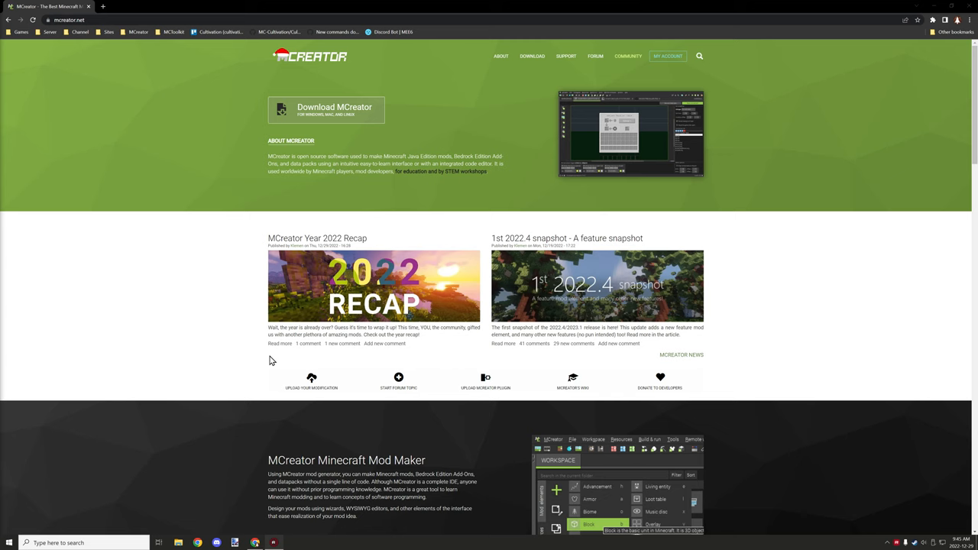
{"action": "mouse_move", "coordinate": [226, 324]}
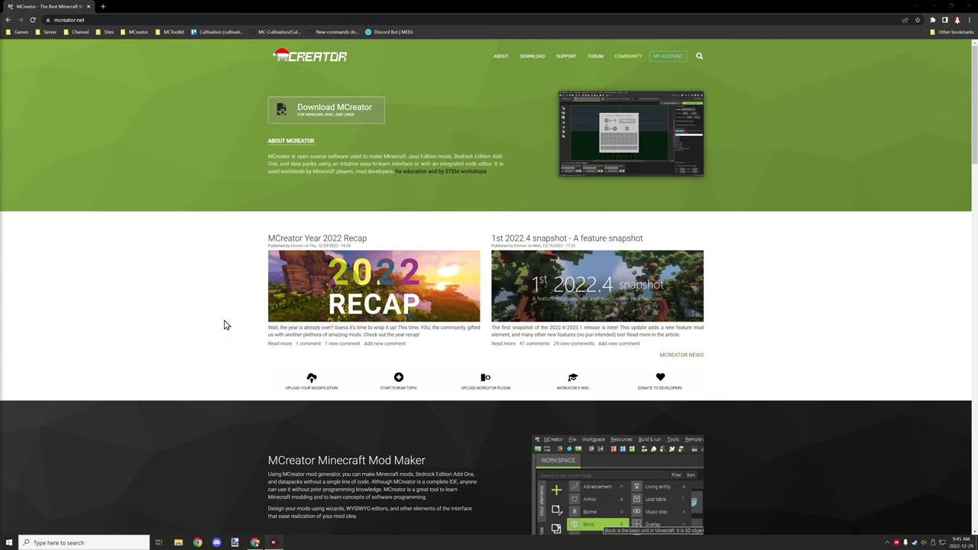
{"action": "mouse_move", "coordinate": [146, 42]}
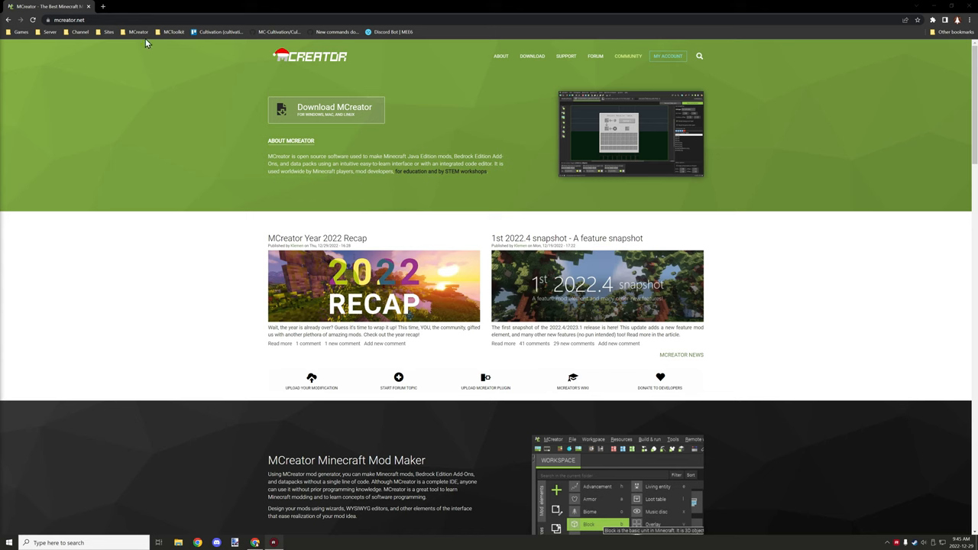
{"action": "mouse_move", "coordinate": [640, 88]}
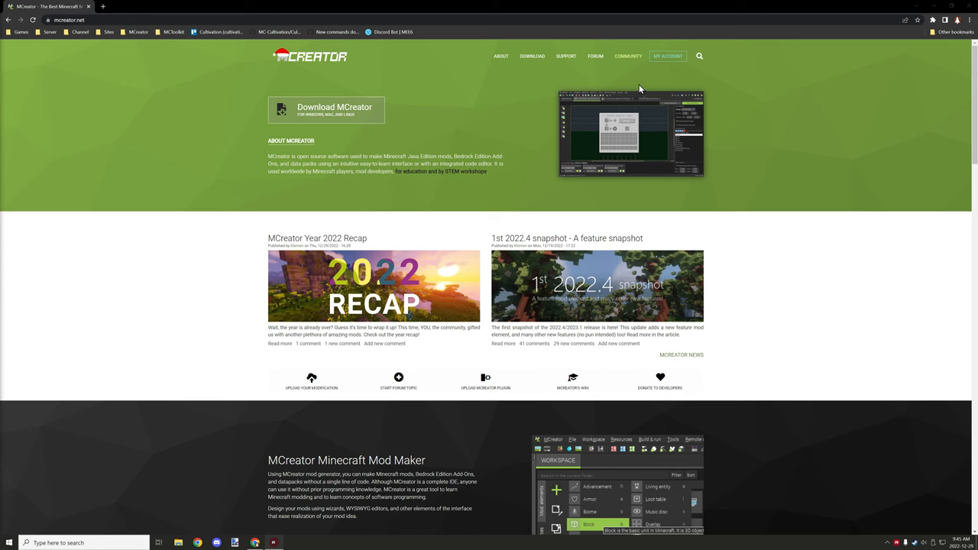
{"action": "mouse_move", "coordinate": [565, 73]}
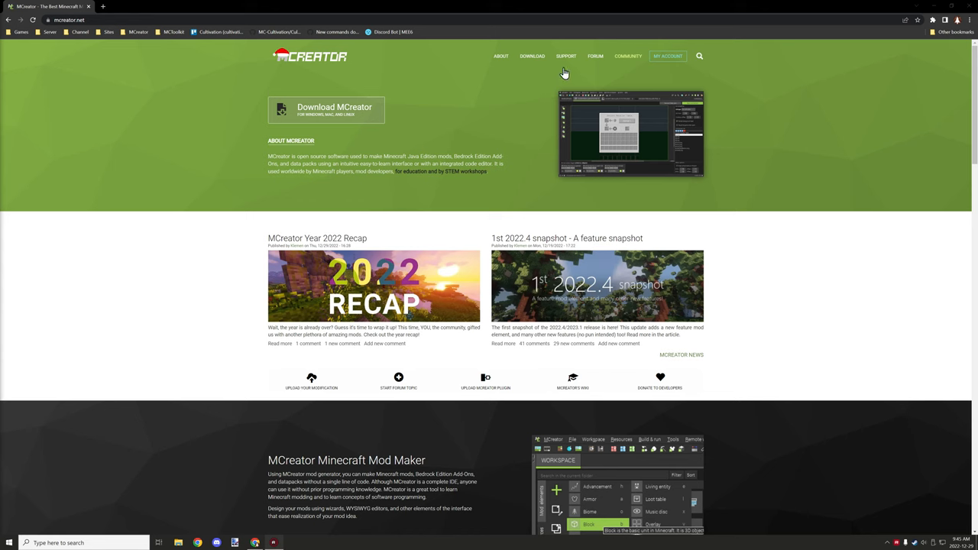
{"action": "mouse_move", "coordinate": [628, 61]}
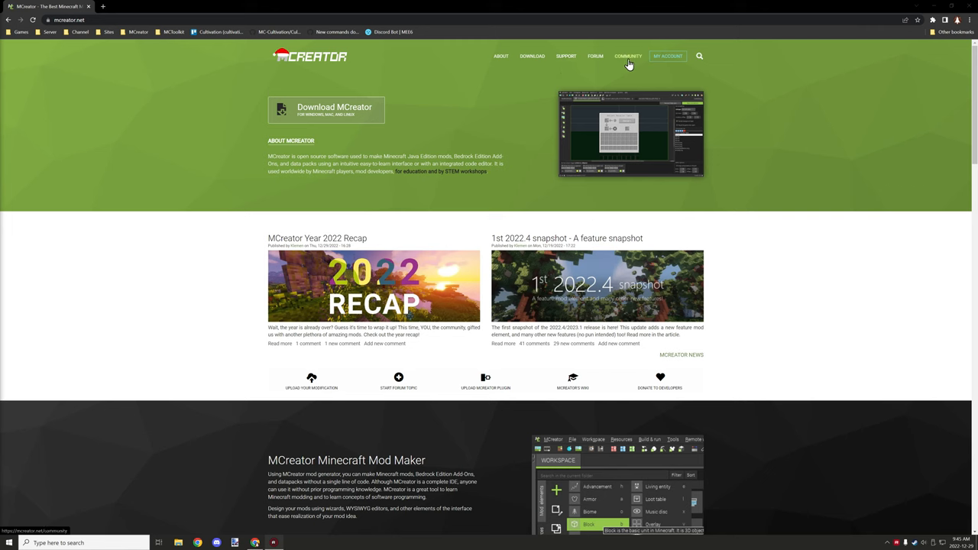
Browse the MCreator Community page's trending mods and forum topics, returning to the top
{"action": "left_click", "coordinate": [627, 55]}
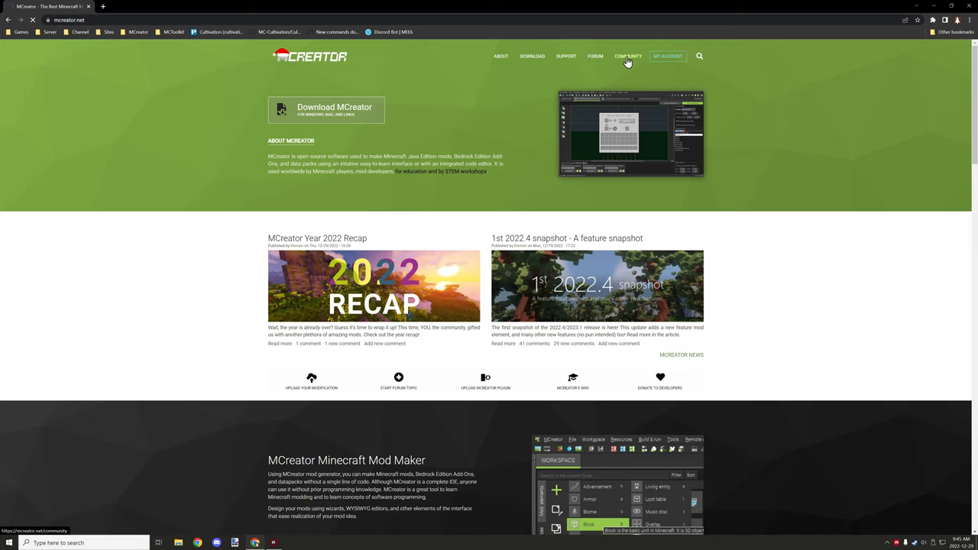
{"action": "left_click", "coordinate": [627, 55]}
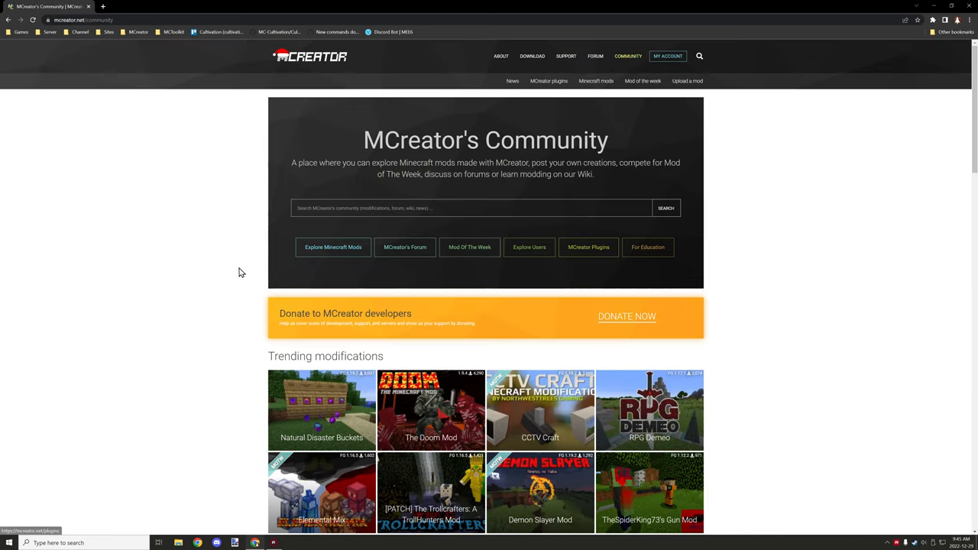
{"action": "mouse_move", "coordinate": [294, 300]}
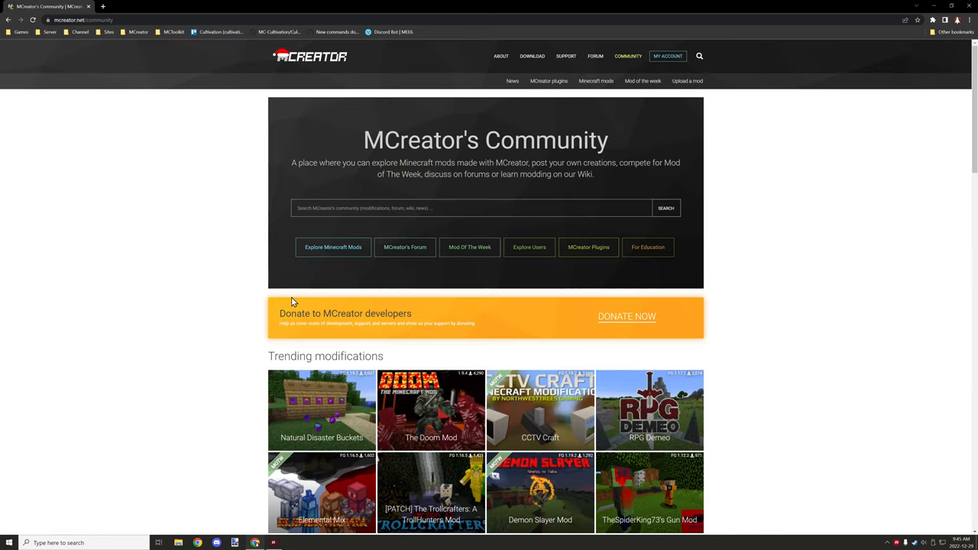
{"action": "scroll", "scroll_direction": "down", "scroll_amount": 3}
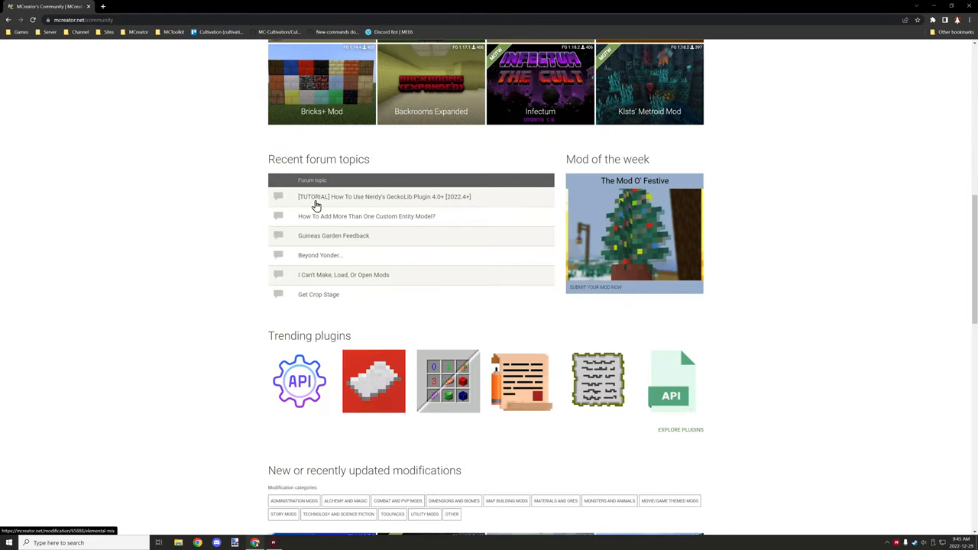
{"action": "scroll", "scroll_direction": "down", "scroll_amount": 3}
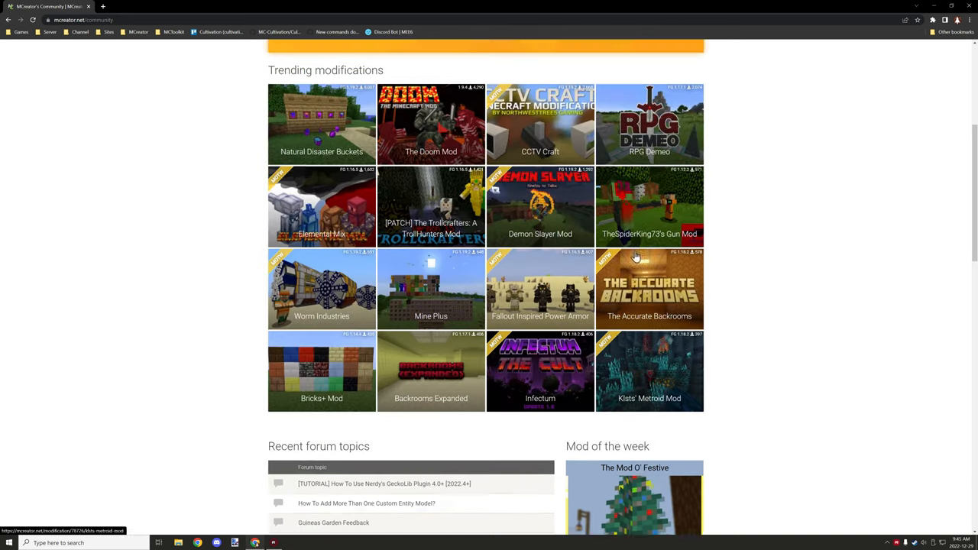
{"action": "scroll", "scroll_direction": "up", "scroll_amount": 3}
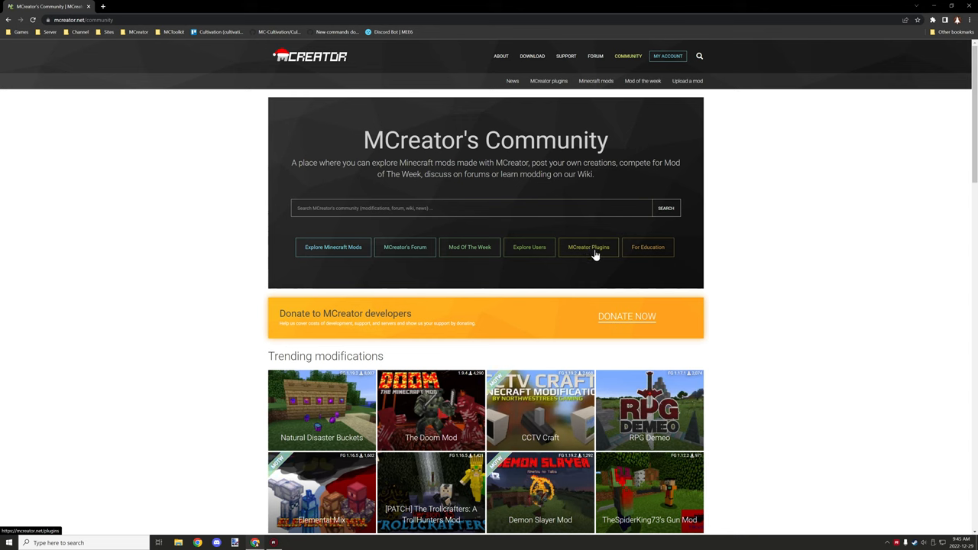
{"action": "mouse_move", "coordinate": [596, 252]}
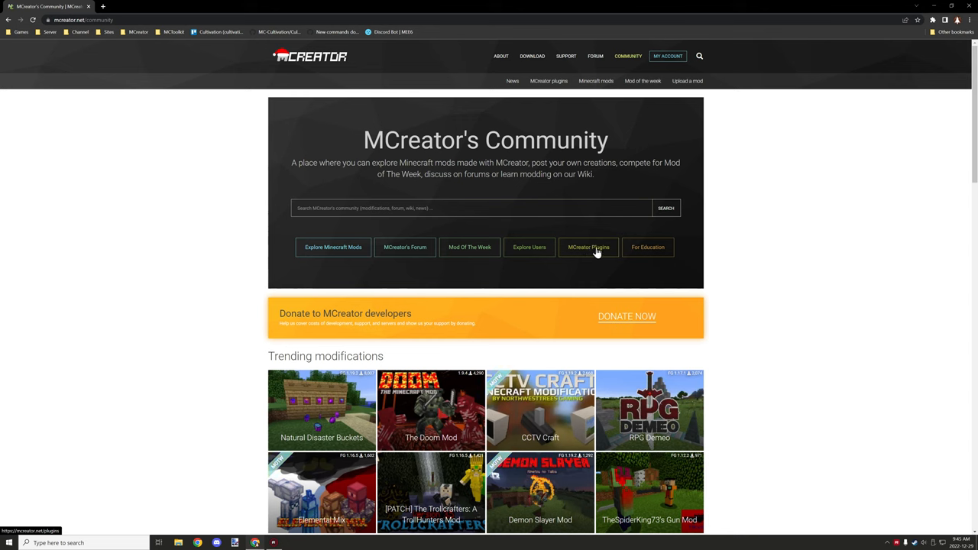
Browse the MCreator Plugins listing and choose the Fabric Generator [1.19.2] entry
{"action": "left_click", "coordinate": [589, 247]}
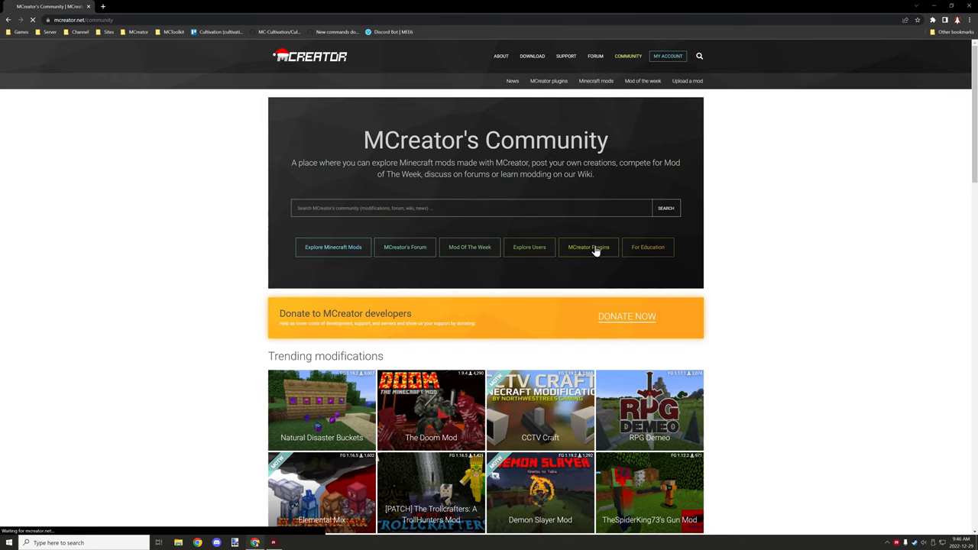
{"action": "left_click", "coordinate": [588, 248]}
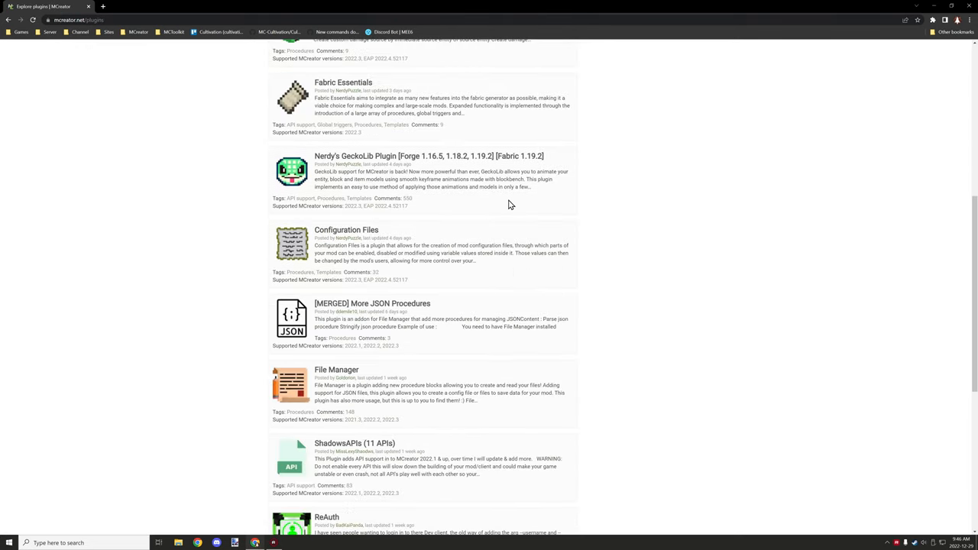
{"action": "scroll", "scroll_direction": "down", "scroll_amount": 3}
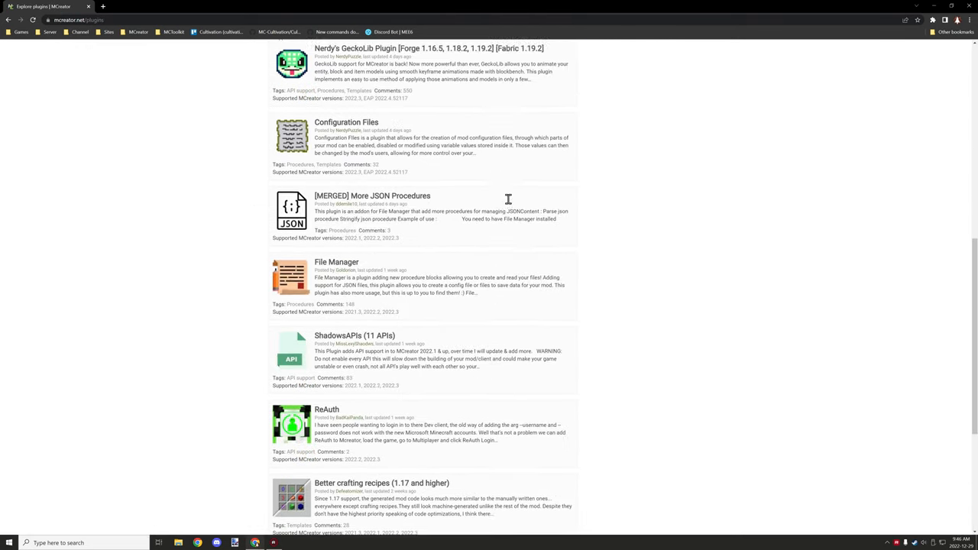
{"action": "scroll", "scroll_direction": "up", "scroll_amount": 3}
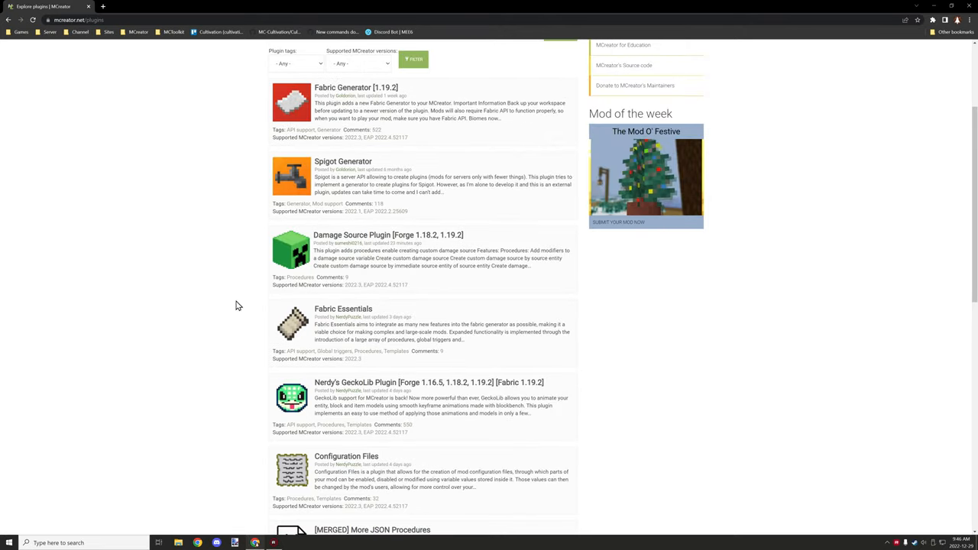
{"action": "left_click", "coordinate": [356, 87]}
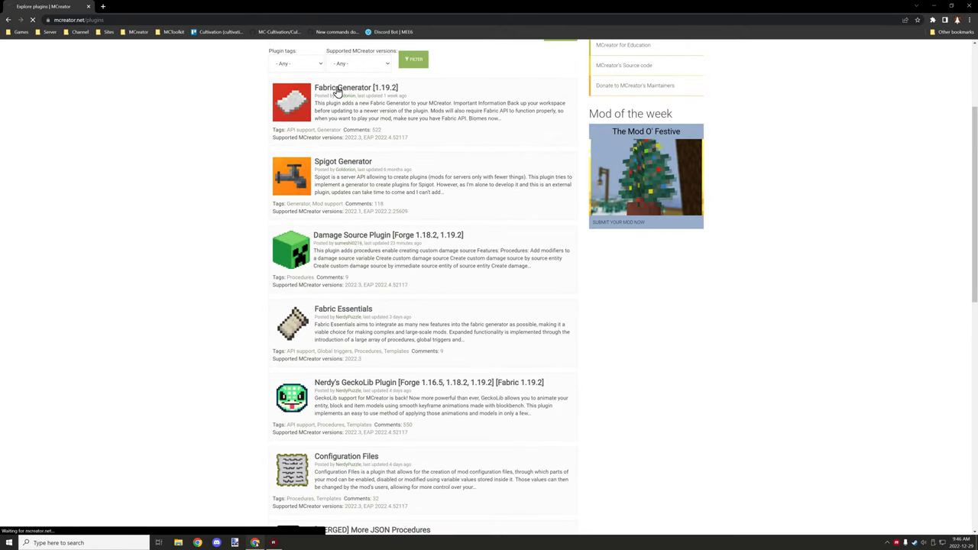
Scroll the Fabric Generator [1.19.2] page down to its changelog and Plugin downloads
{"action": "left_click", "coordinate": [356, 87]}
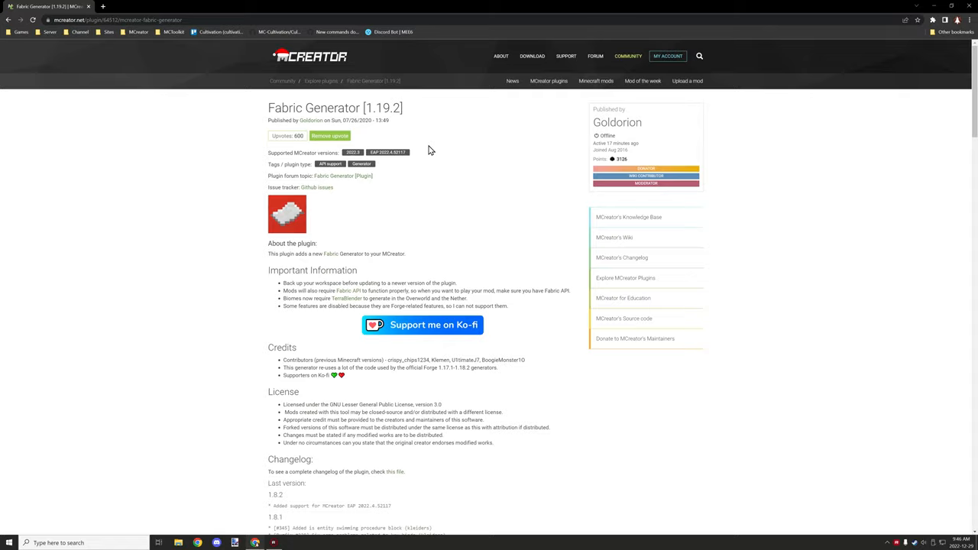
{"action": "scroll", "scroll_direction": "down", "scroll_amount": 3}
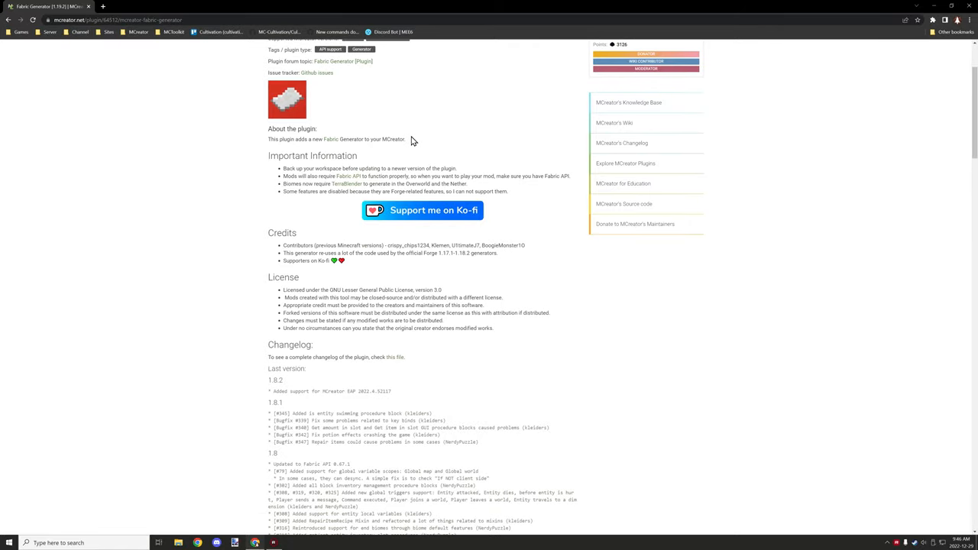
{"action": "scroll", "scroll_direction": "down", "scroll_amount": 3}
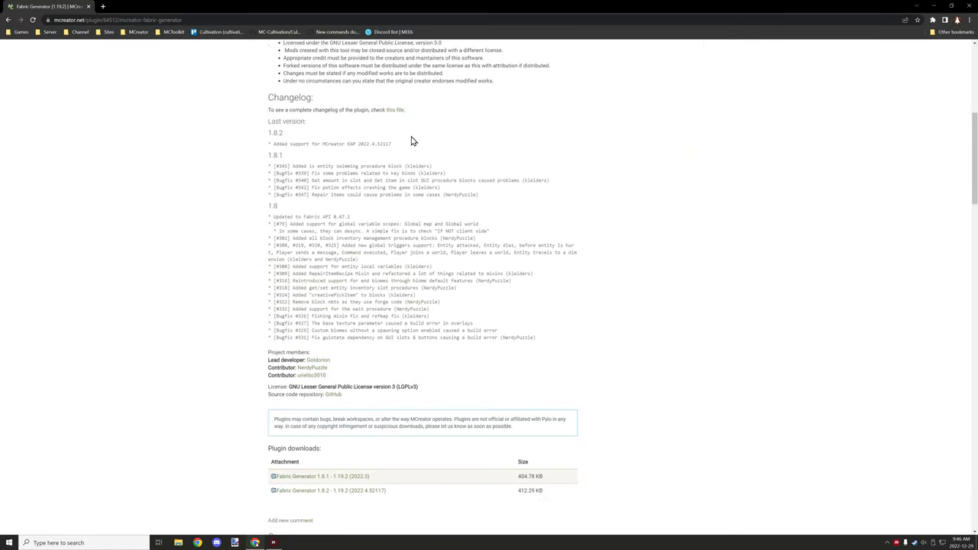
{"action": "scroll", "scroll_direction": "down", "scroll_amount": 3}
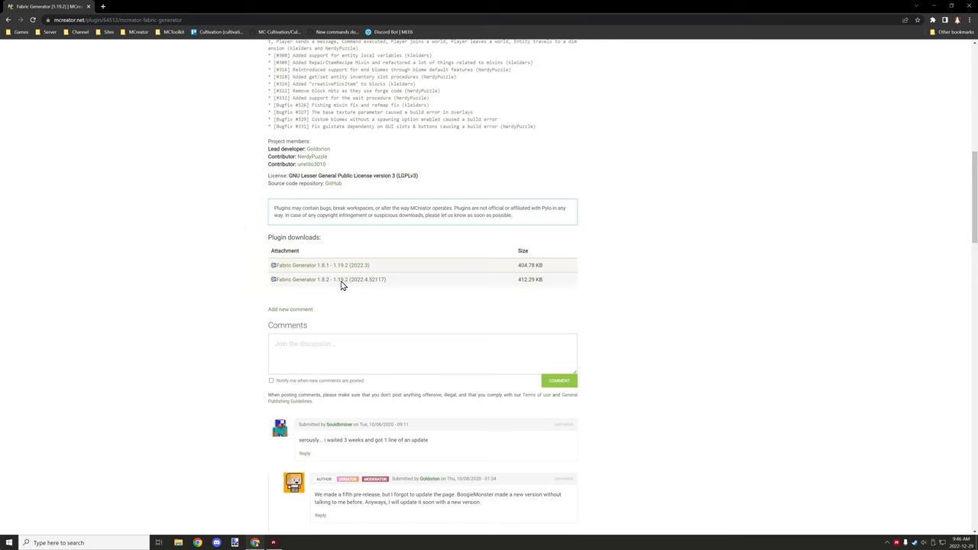
{"action": "mouse_move", "coordinate": [328, 278]}
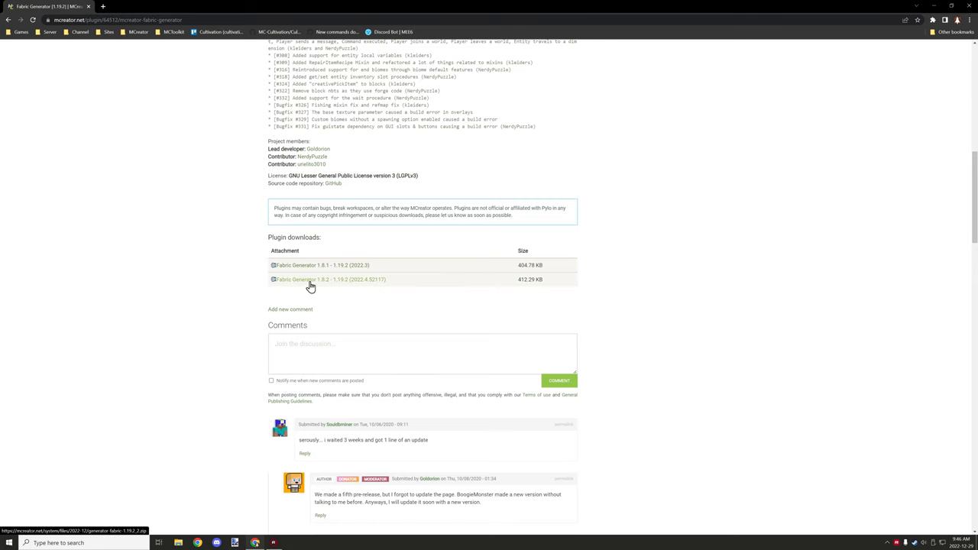
{"action": "mouse_move", "coordinate": [334, 250]}
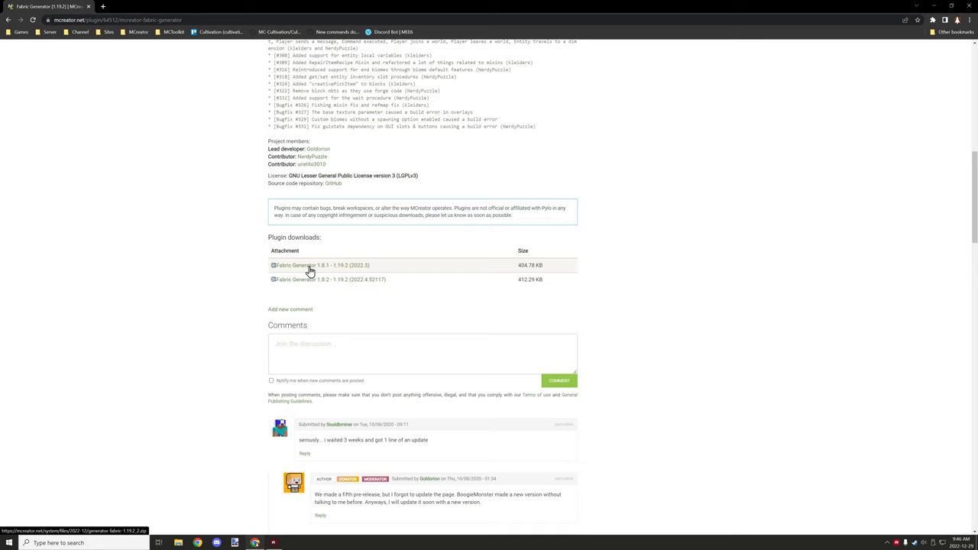
{"action": "mouse_move", "coordinate": [306, 257]}
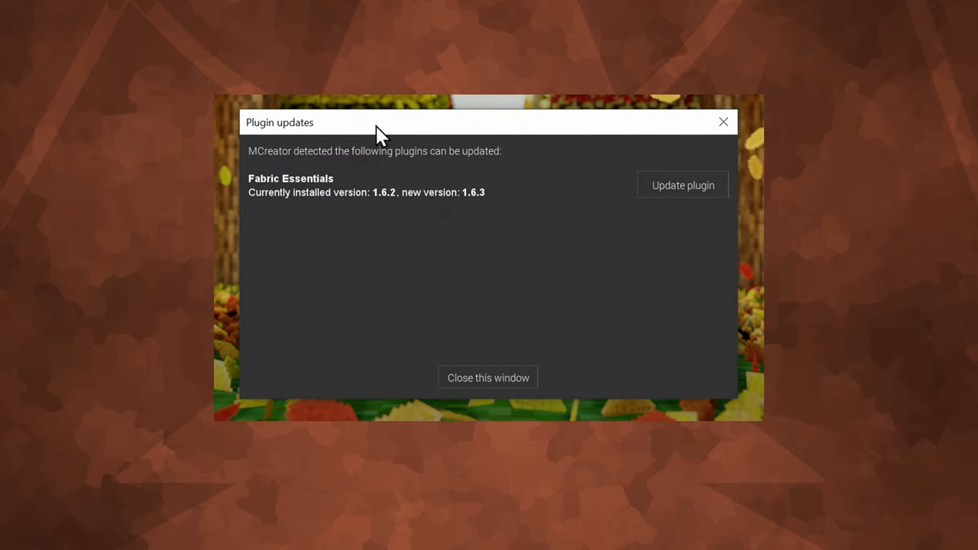
{"action": "mouse_move", "coordinate": [671, 180]}
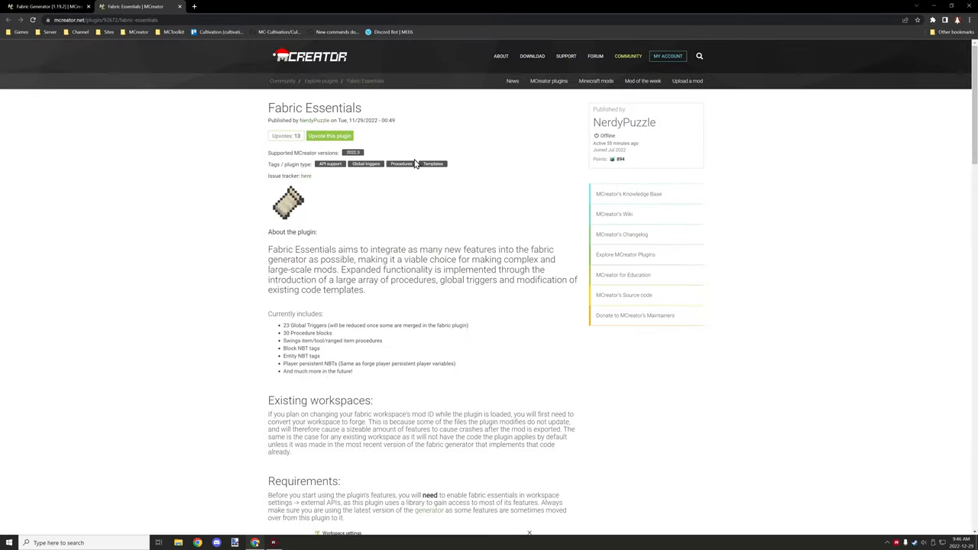
Download the Fabric Essentials v1.6.3 zip from the Plugin downloads section
{"action": "scroll", "scroll_direction": "down", "scroll_amount": 3}
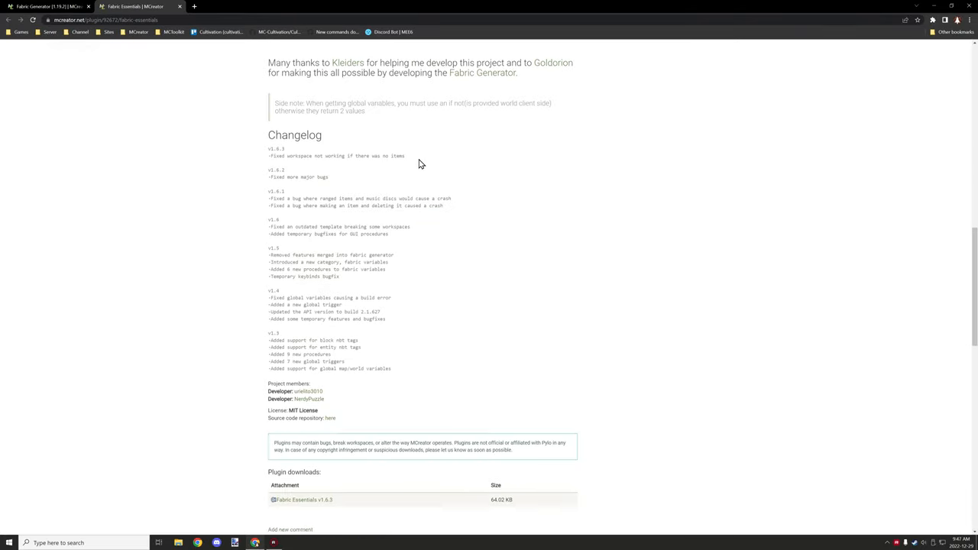
{"action": "scroll", "scroll_direction": "down", "scroll_amount": 3}
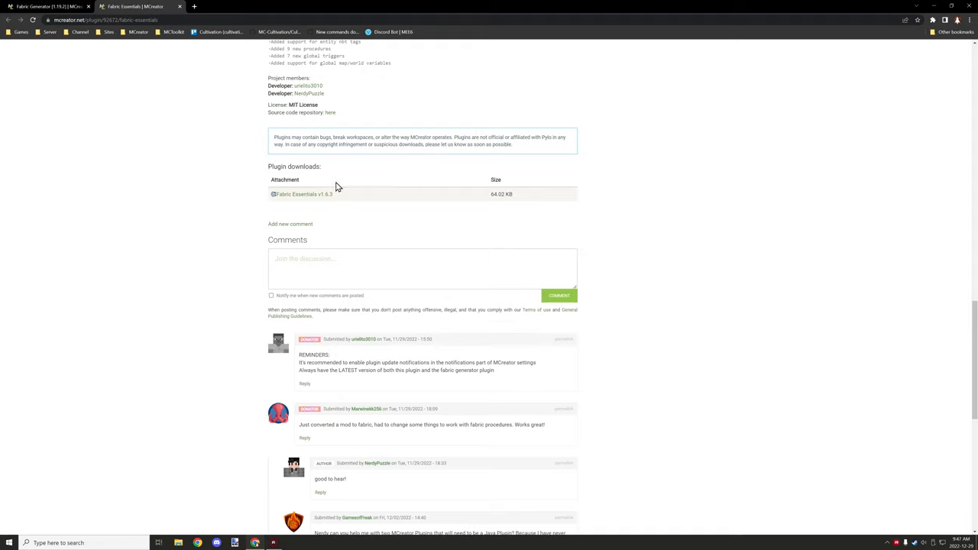
{"action": "left_click", "coordinate": [302, 194]}
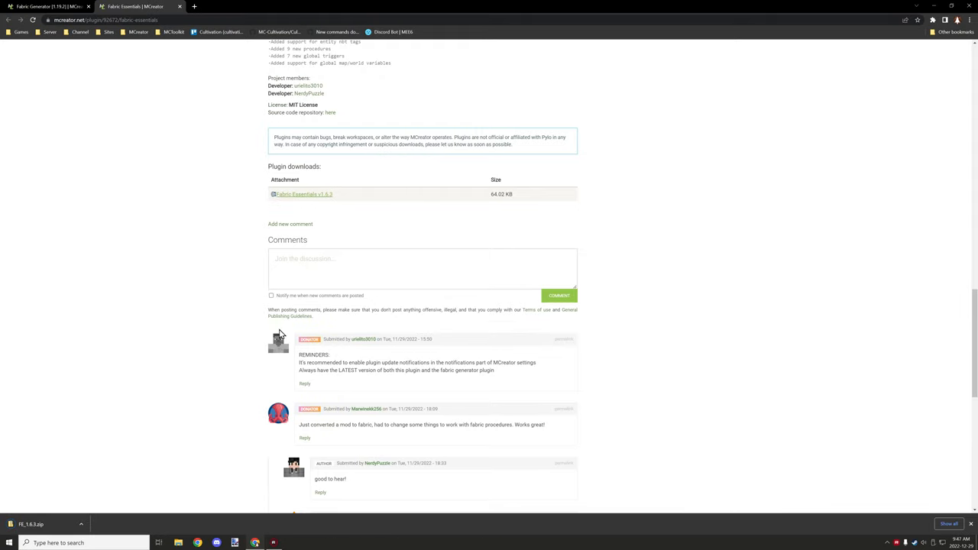
{"action": "mouse_move", "coordinate": [226, 352]}
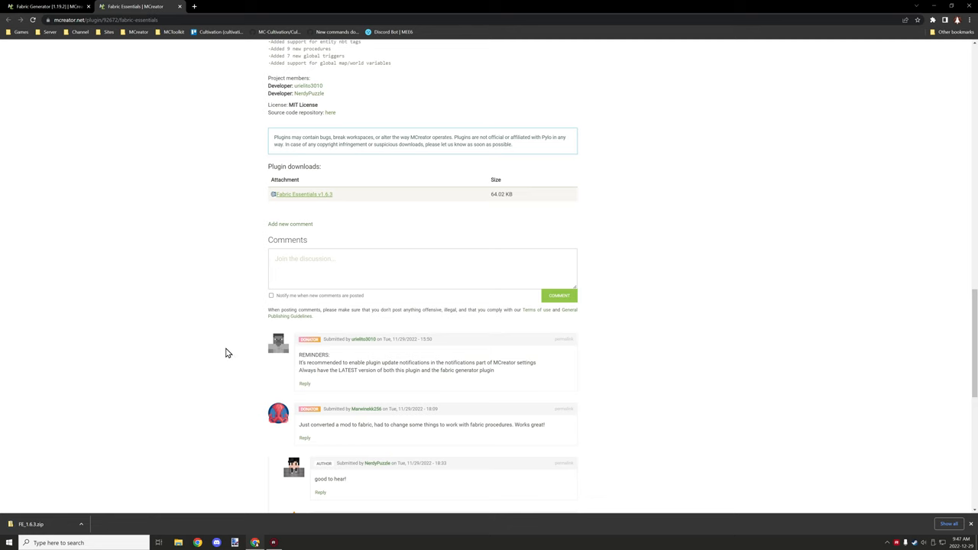
{"action": "scroll", "scroll_direction": "up", "scroll_amount": 3}
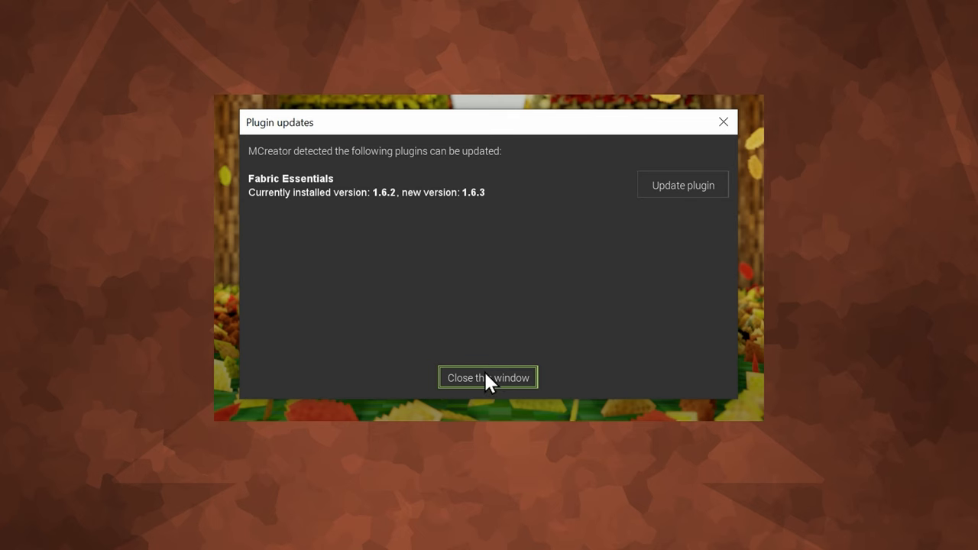
Dismiss the Plugin updates notice and go to MCreator's Preferences
{"action": "left_click", "coordinate": [488, 378]}
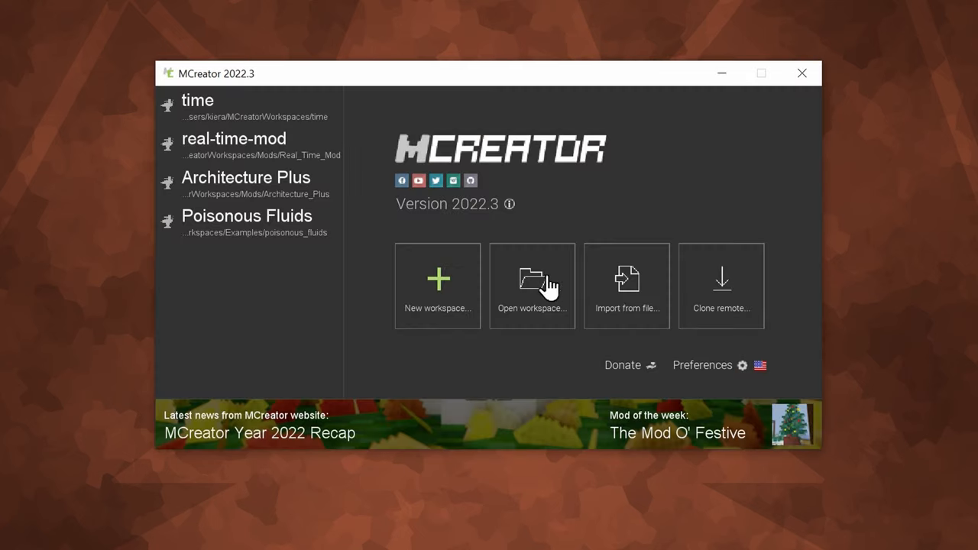
{"action": "mouse_move", "coordinate": [703, 371]}
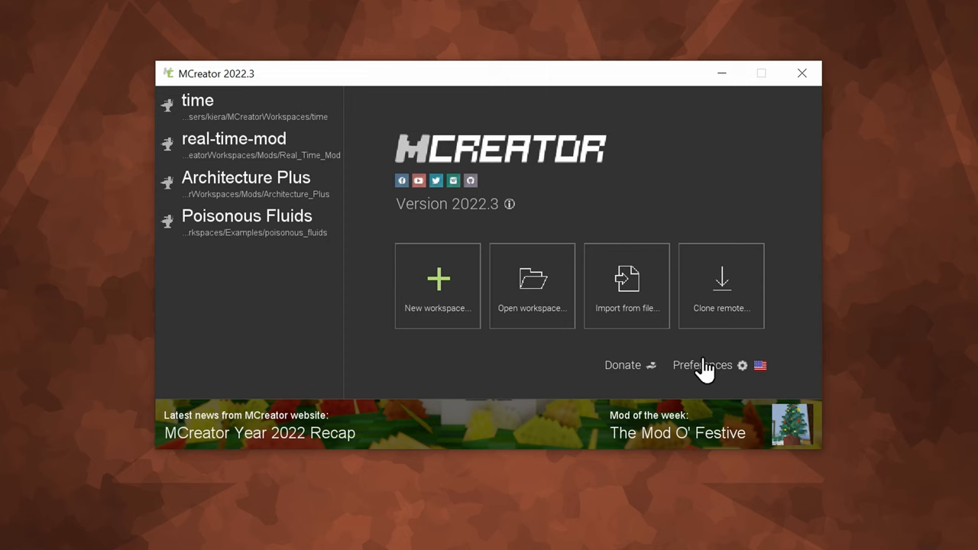
{"action": "left_click", "coordinate": [702, 363]}
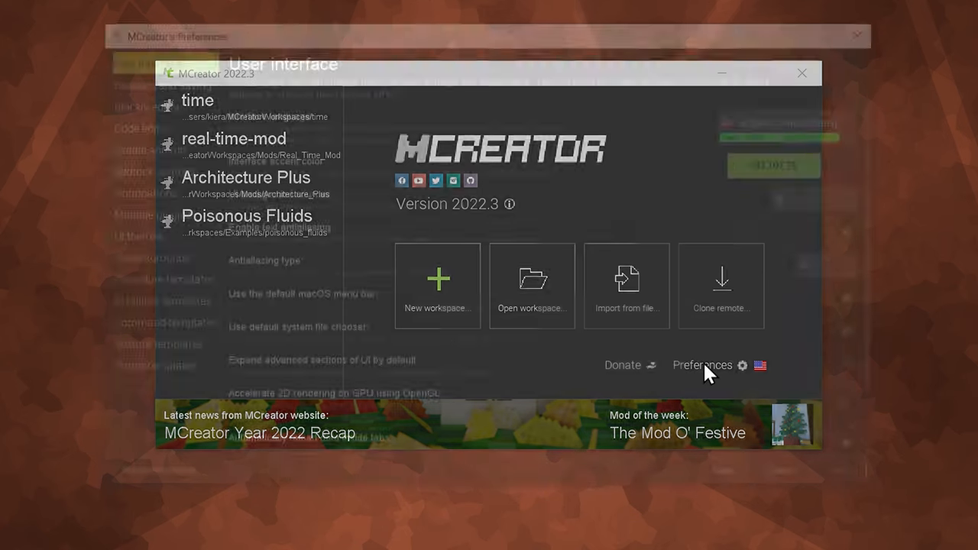
{"action": "left_click", "coordinate": [701, 364]}
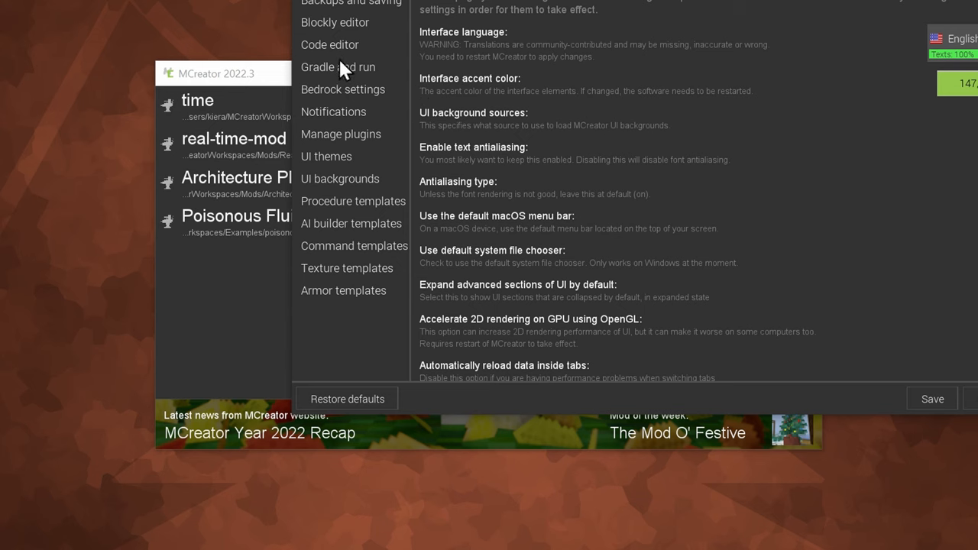
{"action": "mouse_move", "coordinate": [348, 217]}
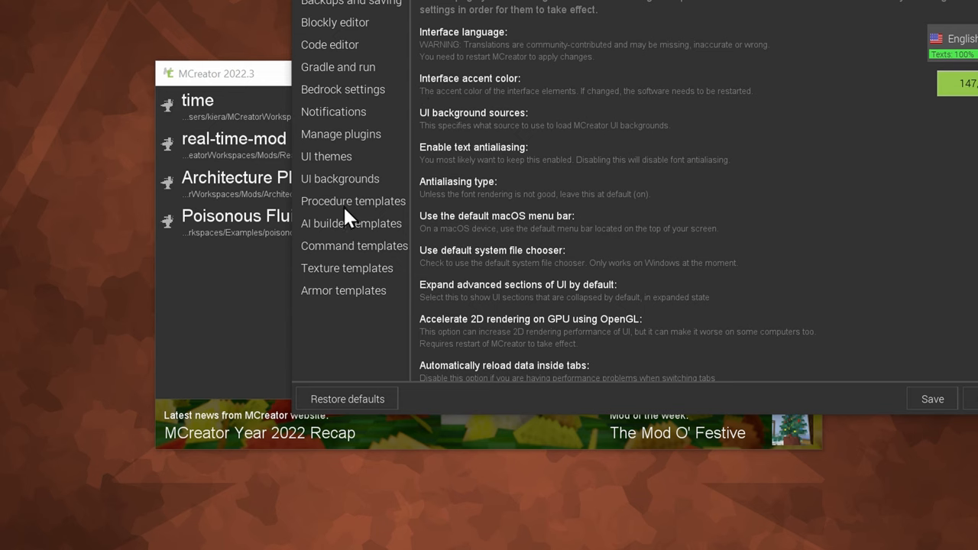
Show Manage plugins and scroll the loaded list to Fabric Essentials 1.6.2
{"action": "left_click", "coordinate": [340, 134]}
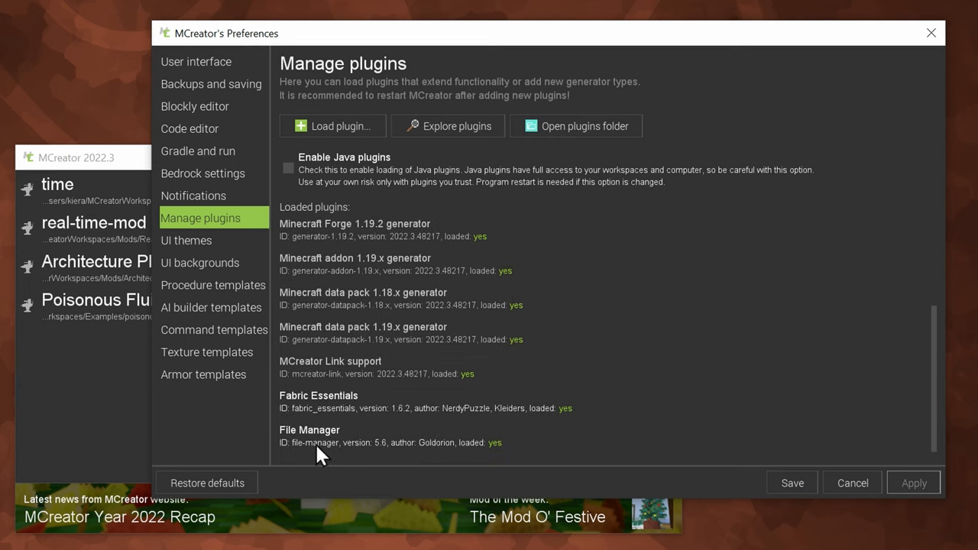
{"action": "mouse_move", "coordinate": [337, 407]}
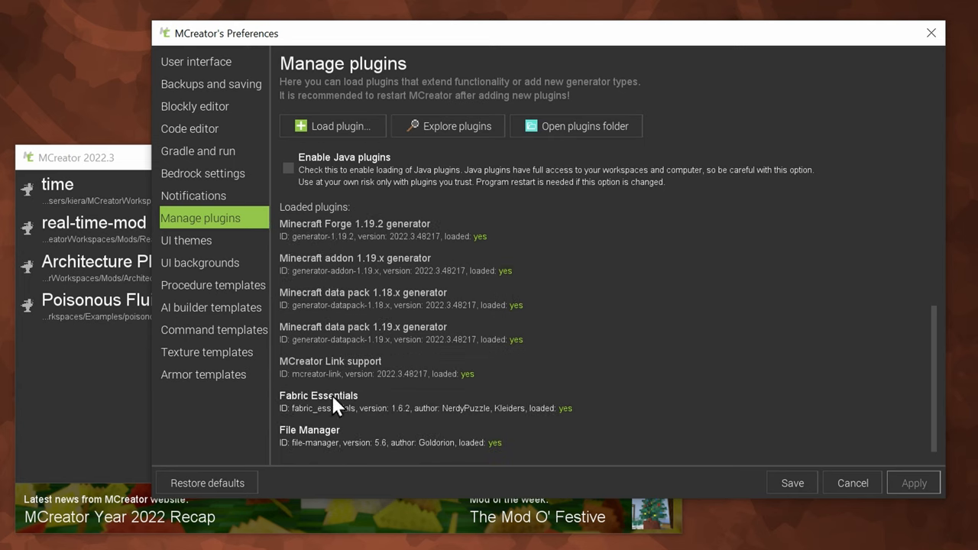
{"action": "mouse_move", "coordinate": [339, 379]}
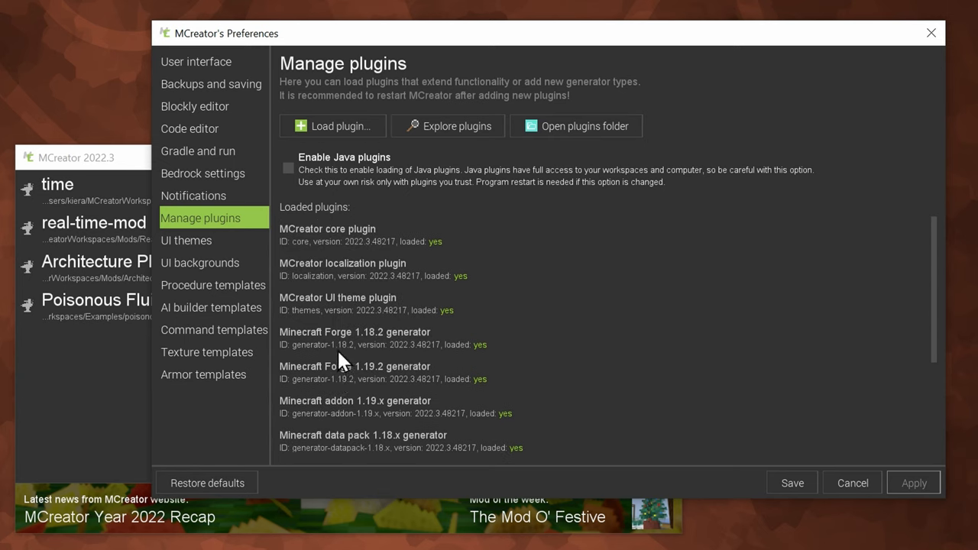
{"action": "scroll", "scroll_direction": "down", "scroll_amount": 3}
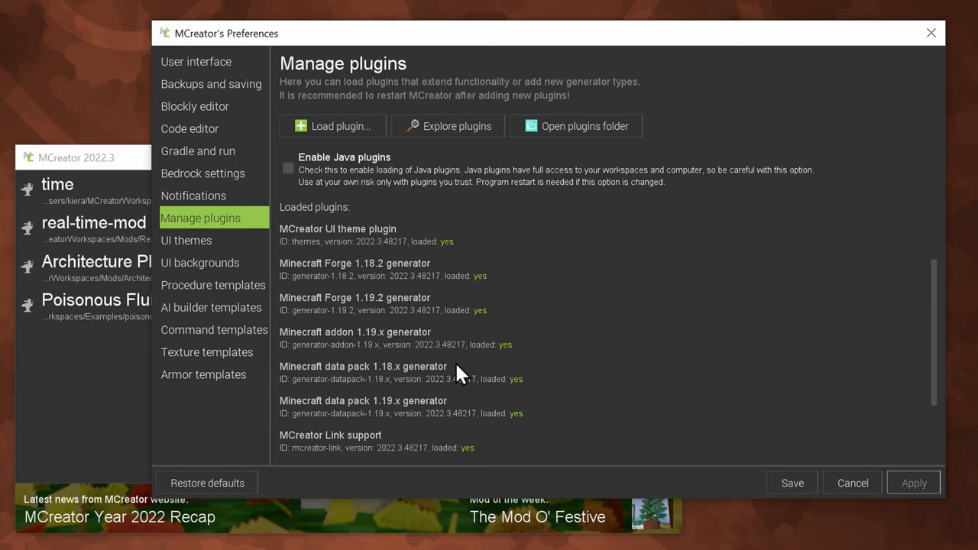
{"action": "scroll", "scroll_direction": "down", "scroll_amount": 3}
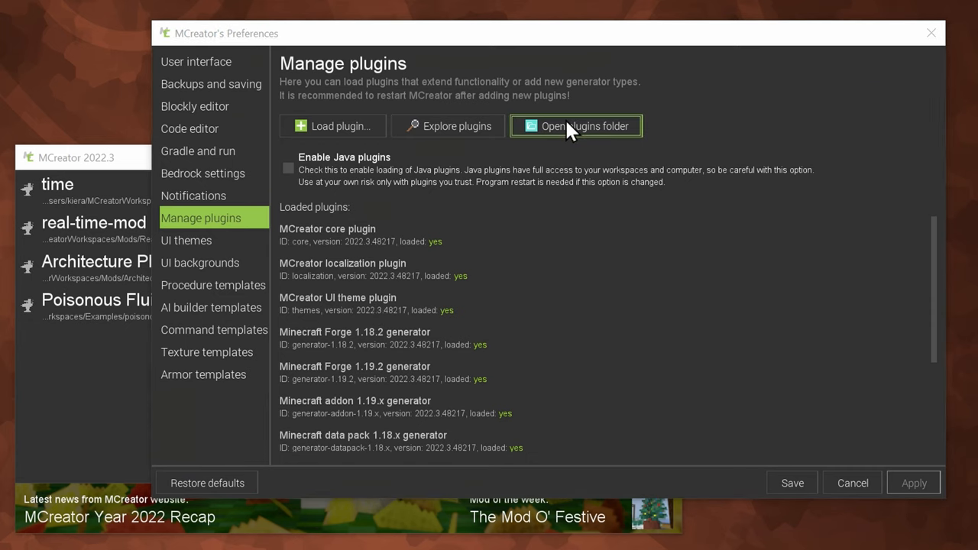
In the plugins folder, add FE_1.6.3.zip and delete Fabric-Essentials-v1.6.2_1.zip
{"action": "left_click", "coordinate": [574, 125]}
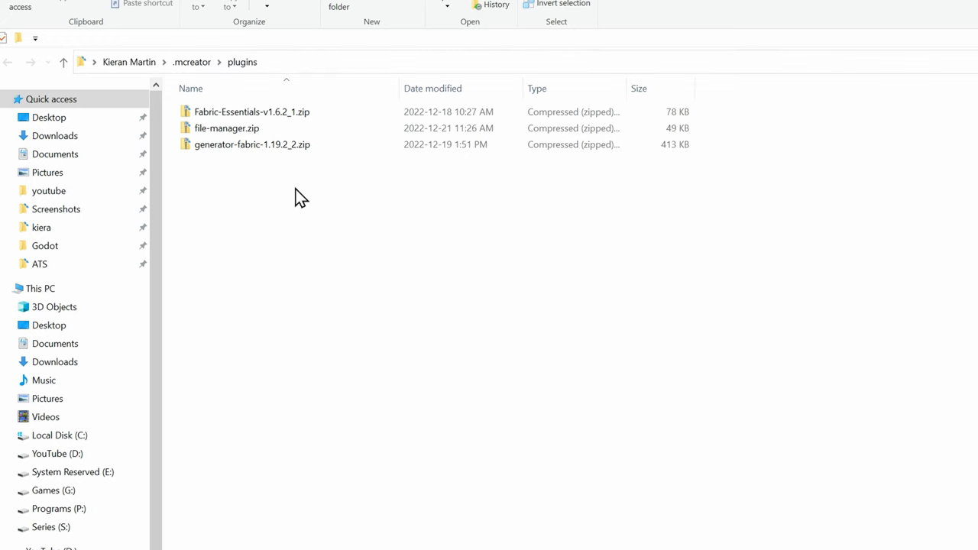
{"action": "mouse_move", "coordinate": [299, 192]}
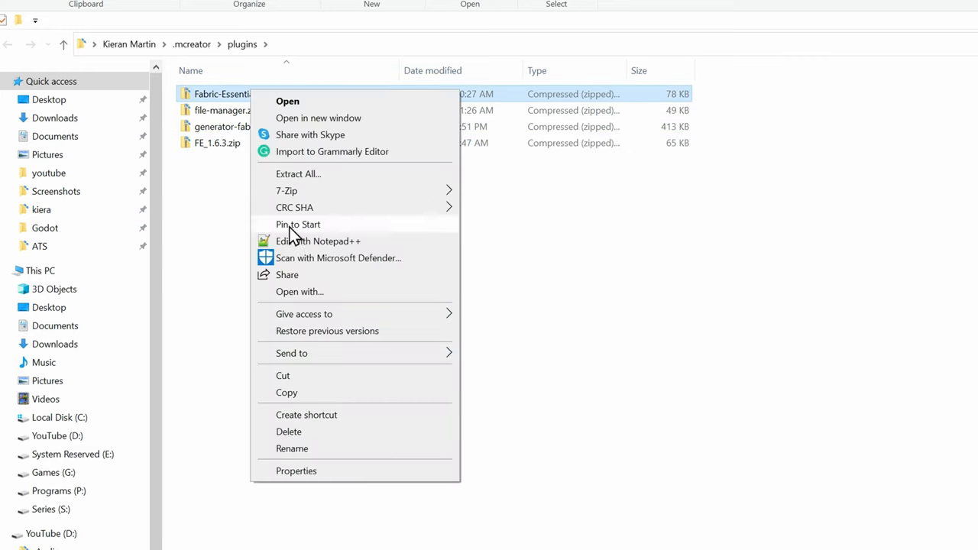
{"action": "left_click", "coordinate": [287, 431]}
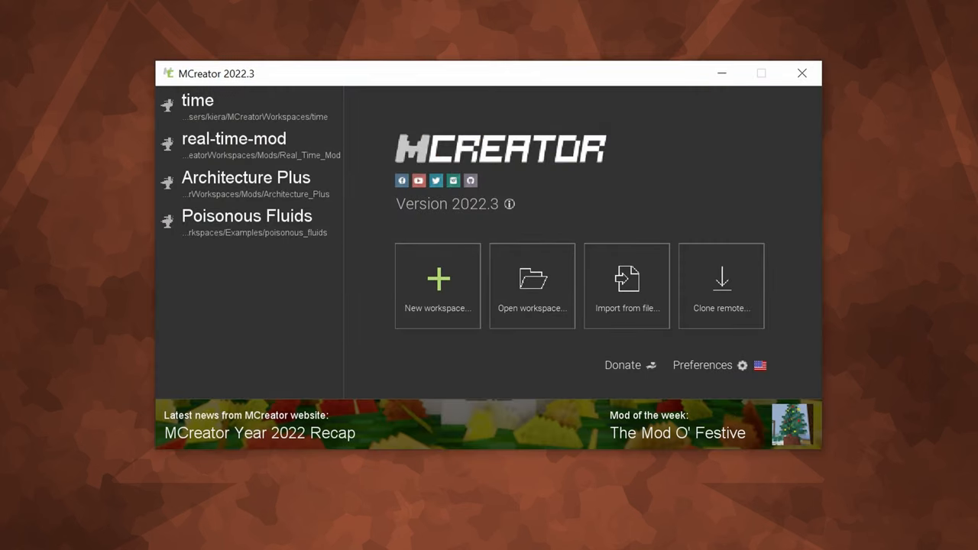
{"action": "mouse_move", "coordinate": [376, 110]}
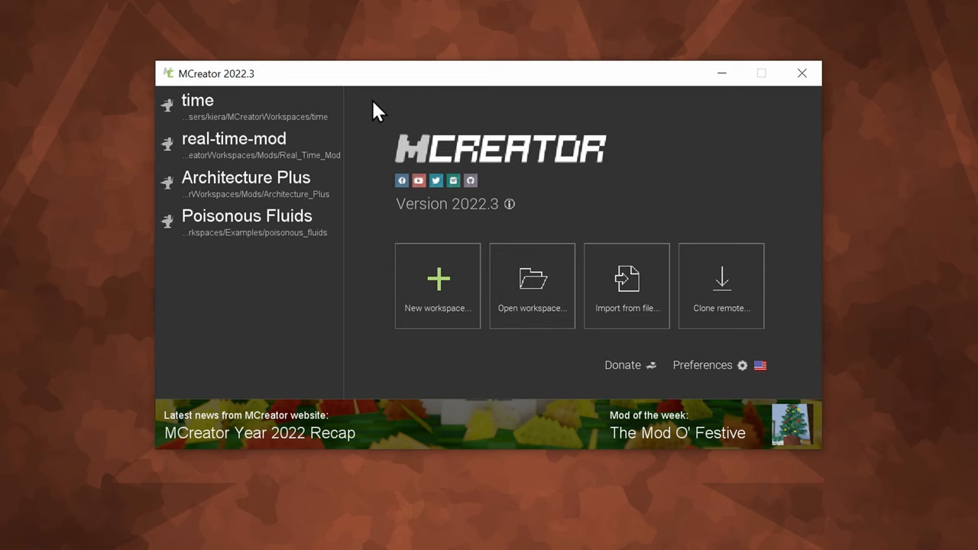
{"action": "mouse_move", "coordinate": [370, 153]}
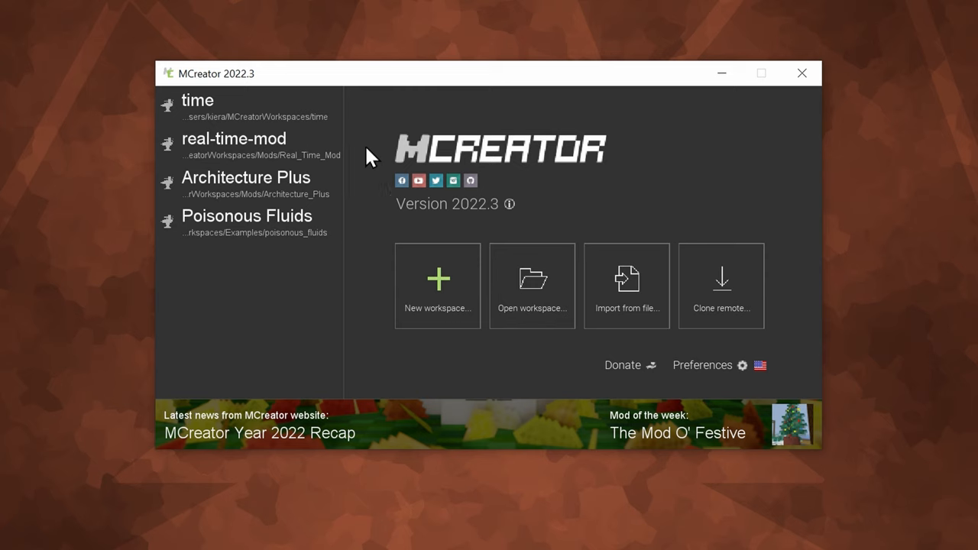
{"action": "mouse_move", "coordinate": [339, 114]}
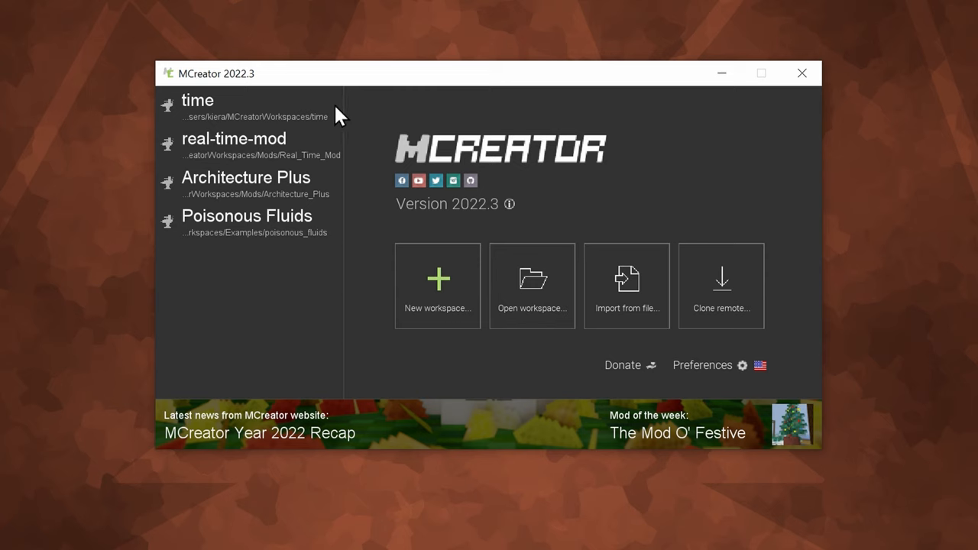
{"action": "mouse_move", "coordinate": [328, 160]}
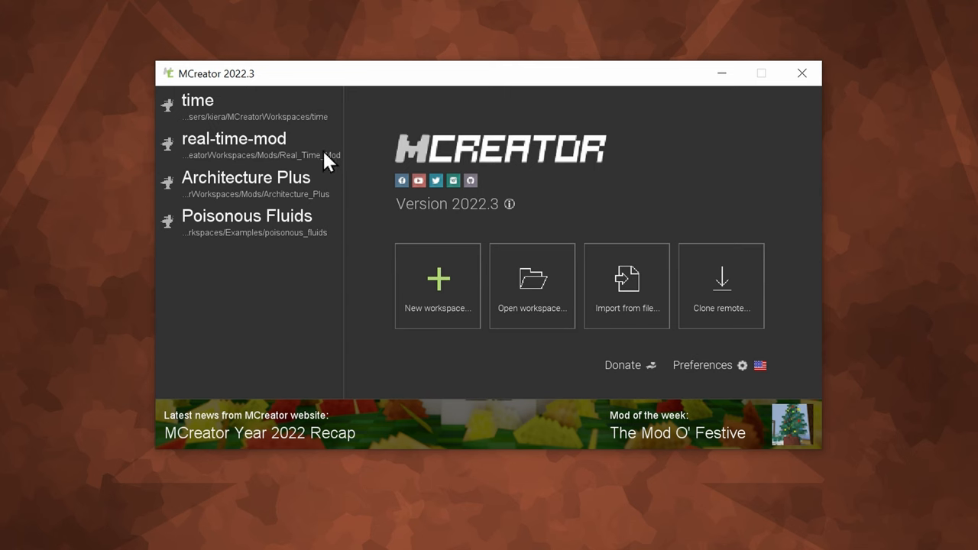
{"action": "mouse_move", "coordinate": [717, 374]}
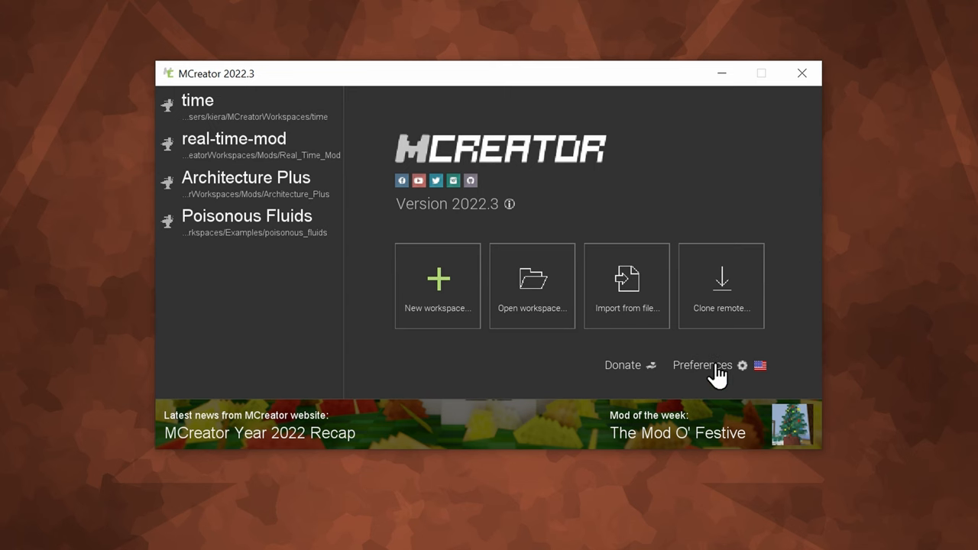
After restarting, confirm Manage plugins lists Fabric Essentials 1.6.3 as loaded
{"action": "left_click", "coordinate": [702, 364]}
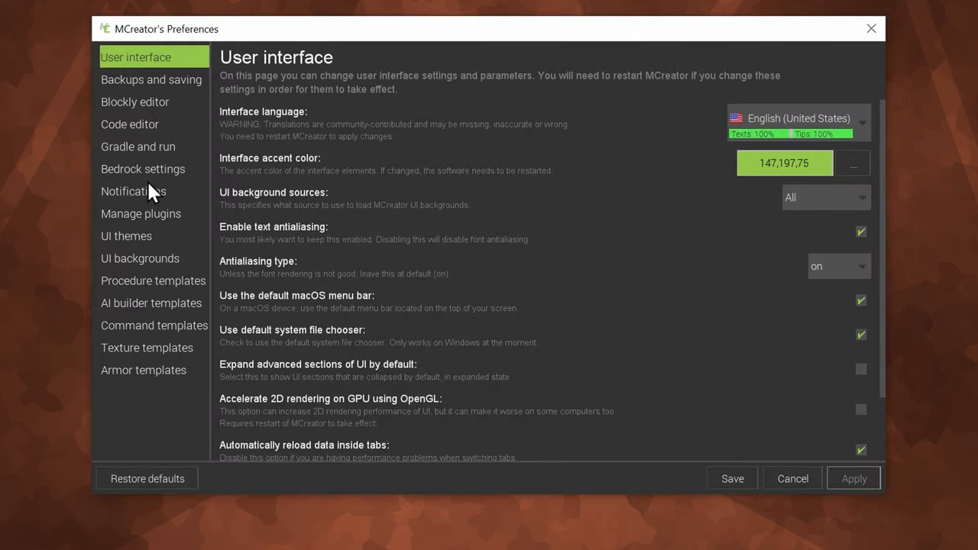
{"action": "mouse_move", "coordinate": [149, 226]}
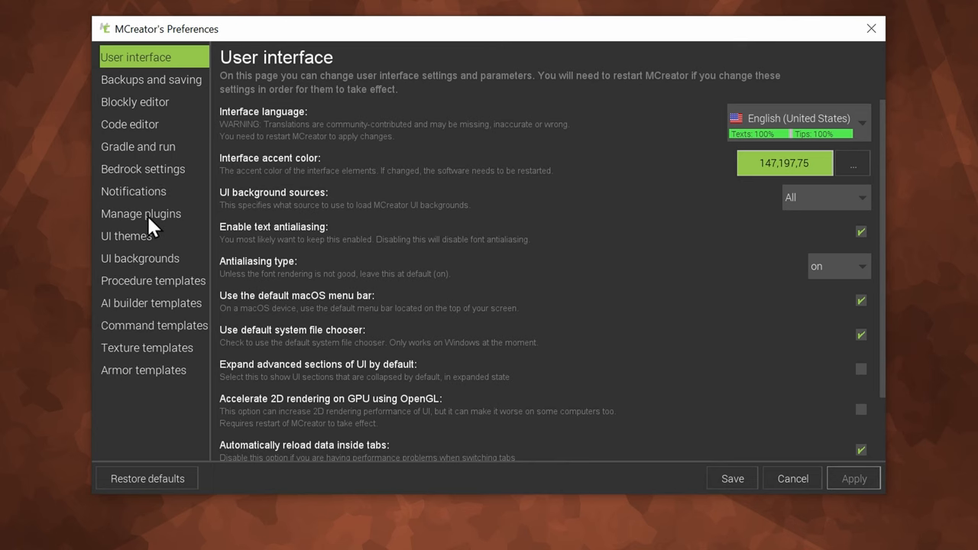
{"action": "left_click", "coordinate": [141, 214]}
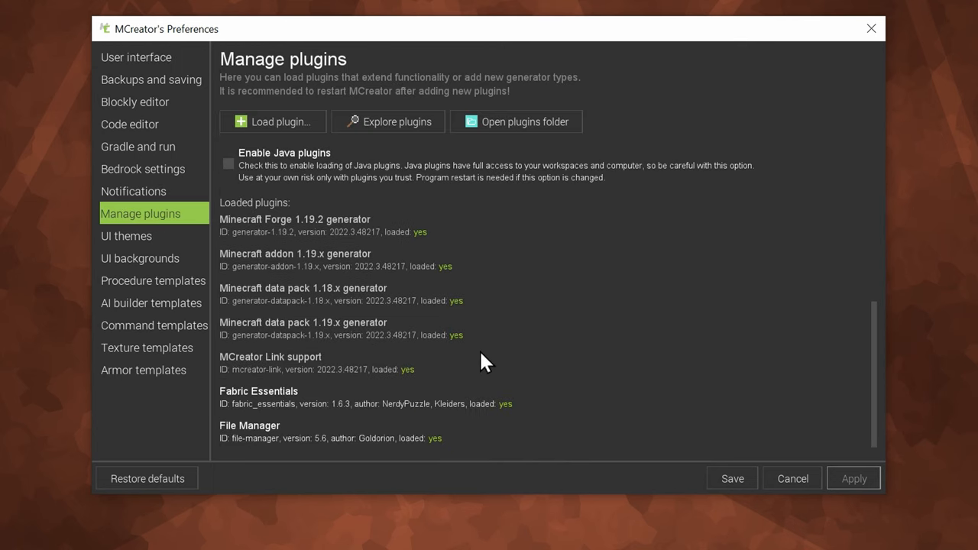
{"action": "mouse_move", "coordinate": [420, 451]}
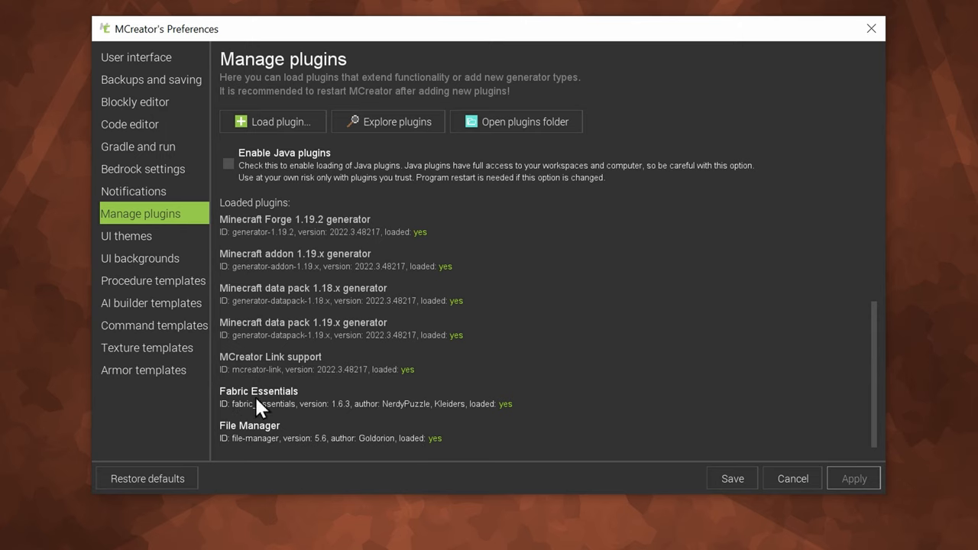
{"action": "mouse_move", "coordinate": [511, 420]}
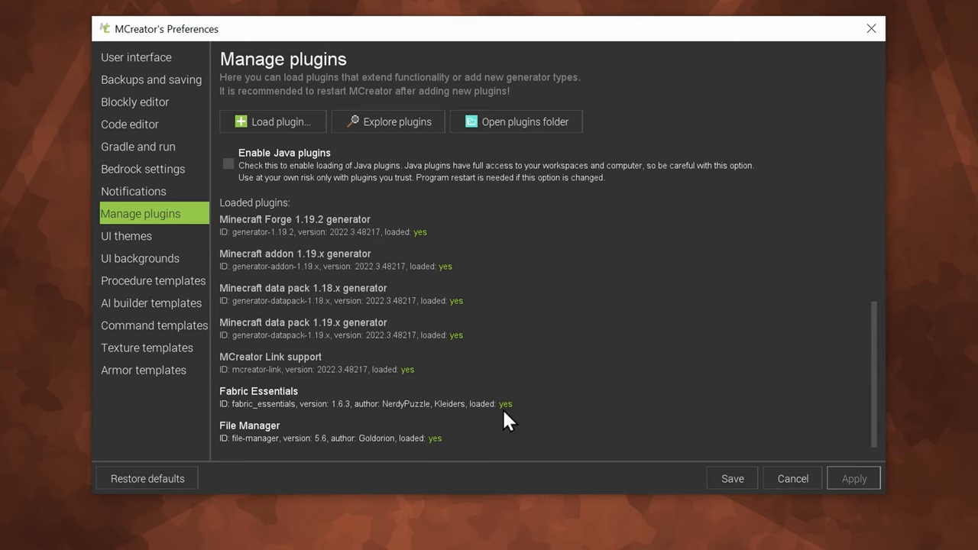
{"action": "mouse_move", "coordinate": [531, 422]}
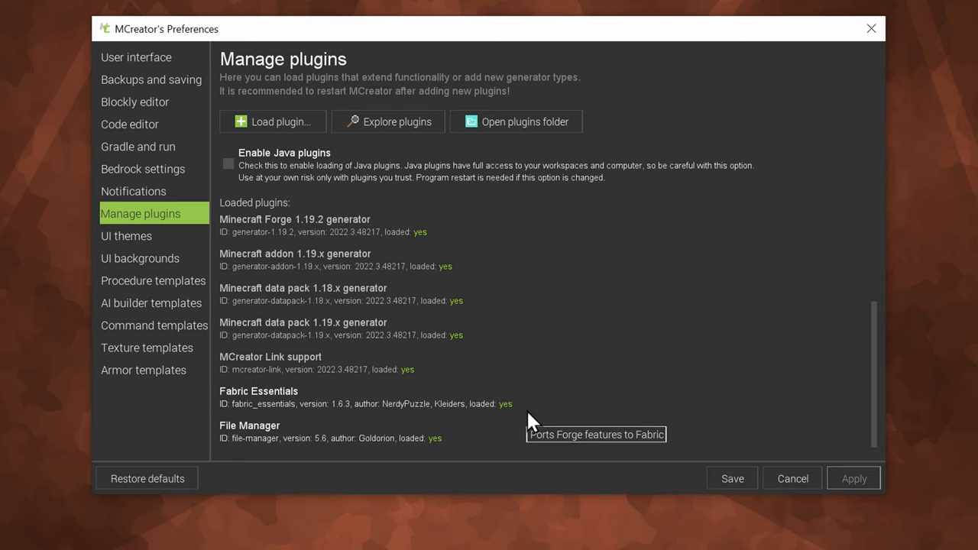
{"action": "mouse_move", "coordinate": [501, 397]}
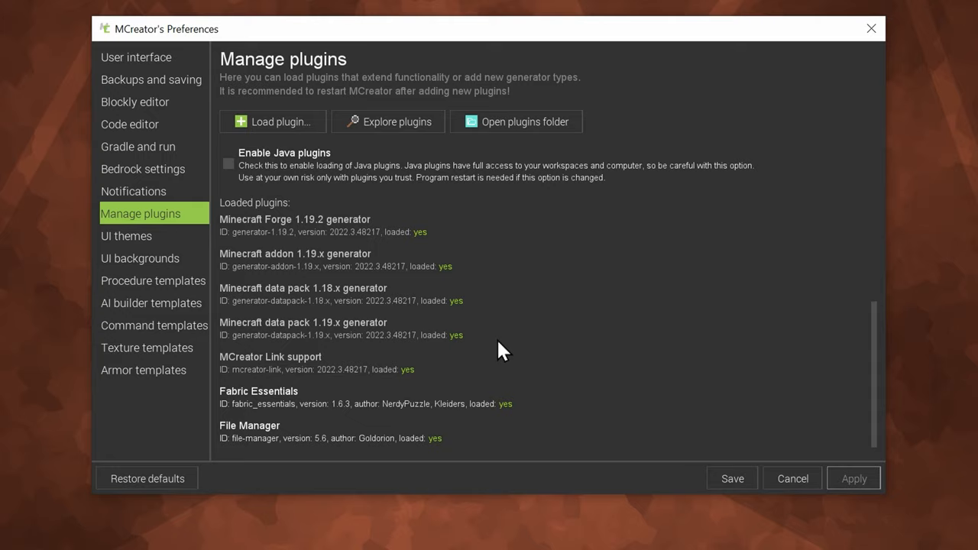
{"action": "mouse_move", "coordinate": [831, 477]}
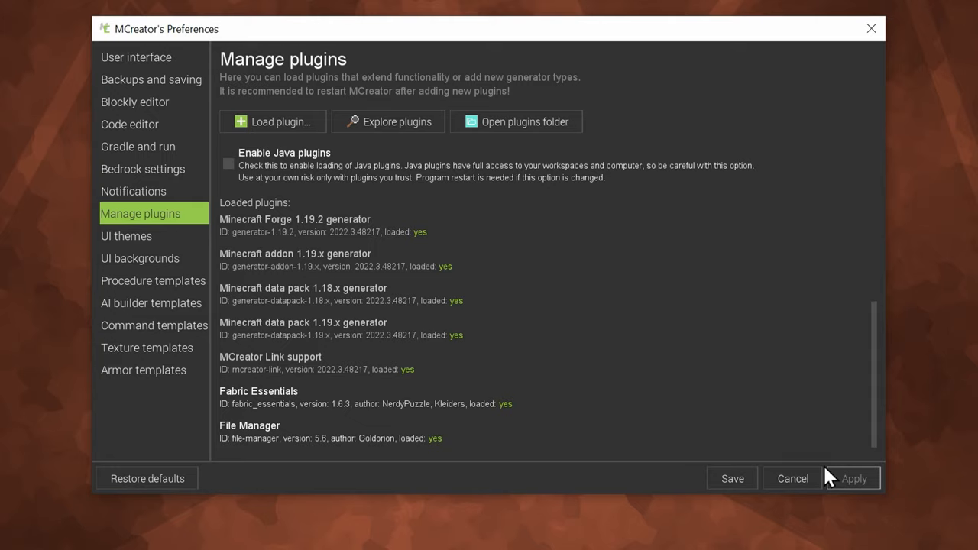